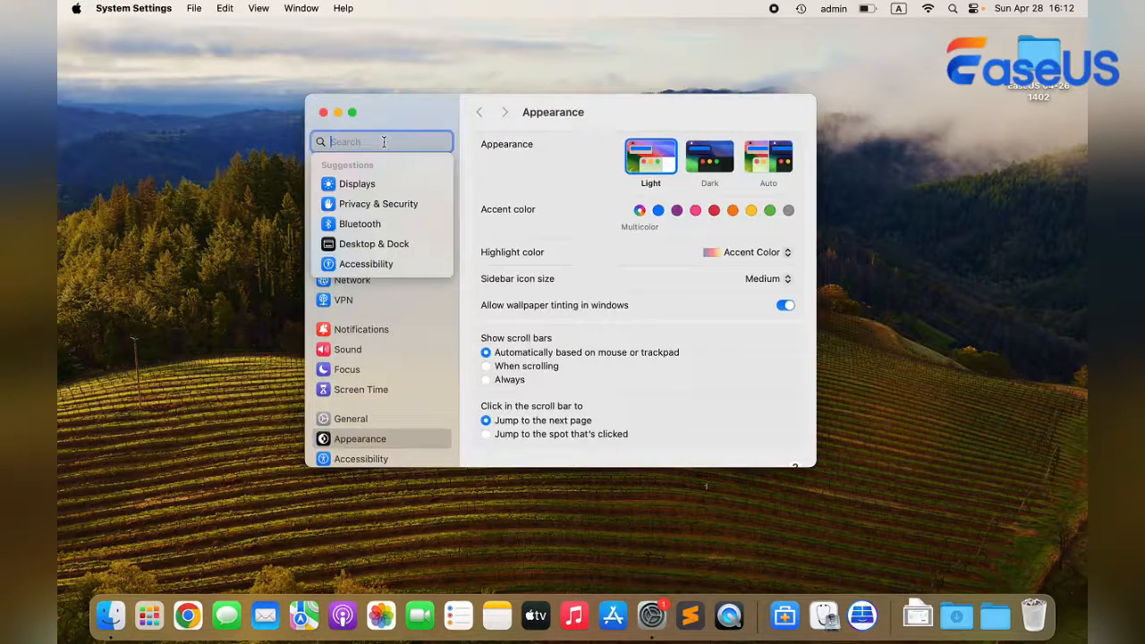
# Search Settings for 'erase' and start Erase All Content and Settings.
pyautogui.write('erase')
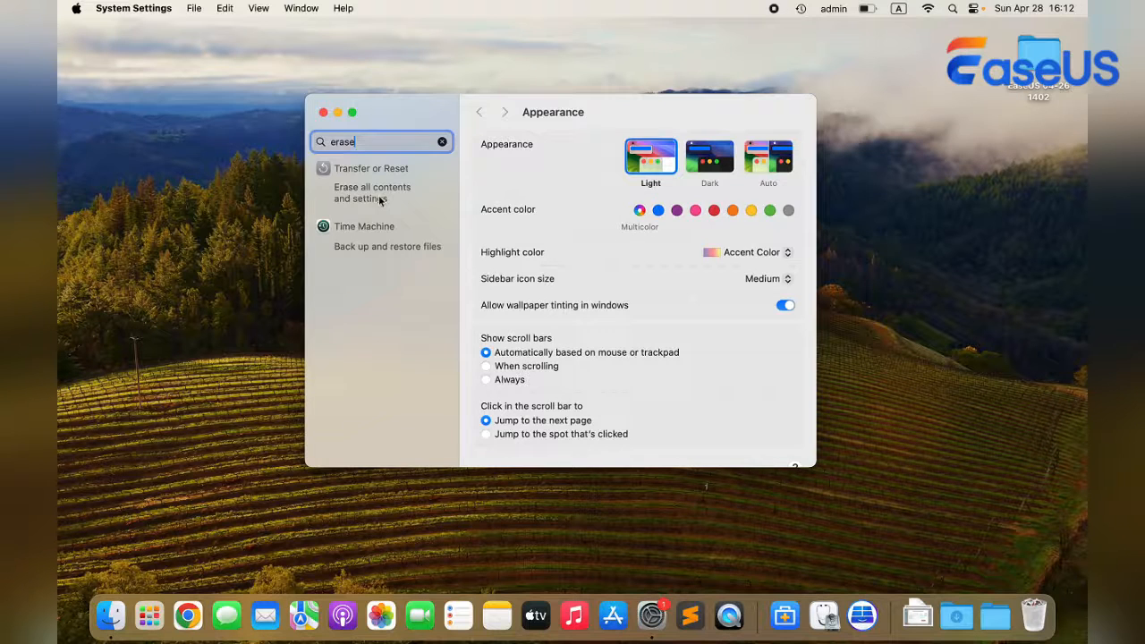
pyautogui.click(372, 192)
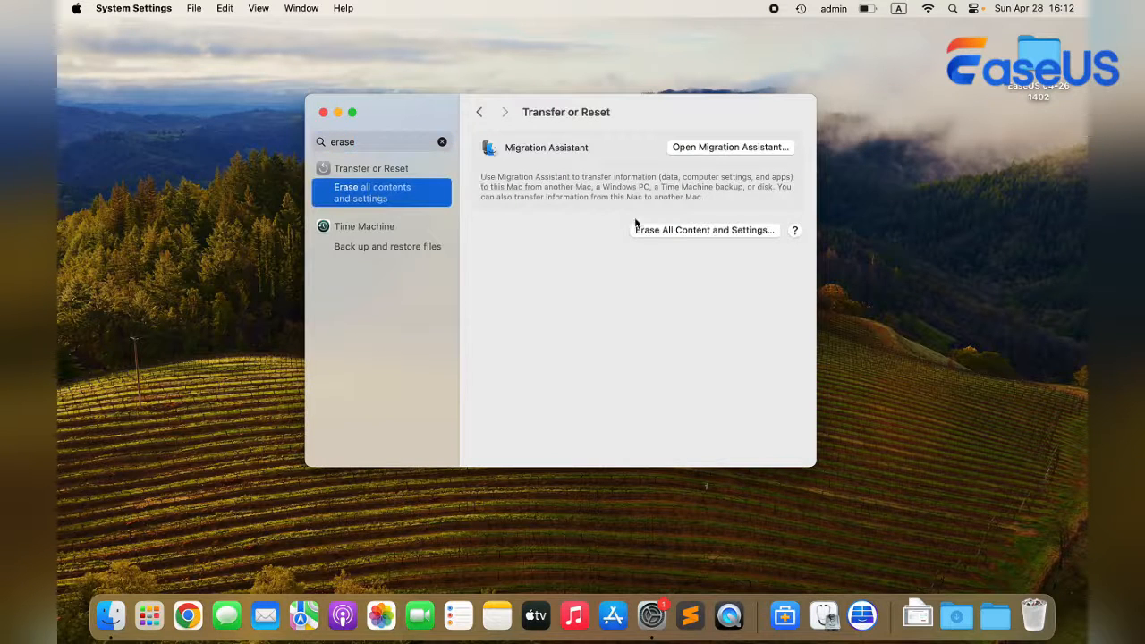
pyautogui.click(704, 229)
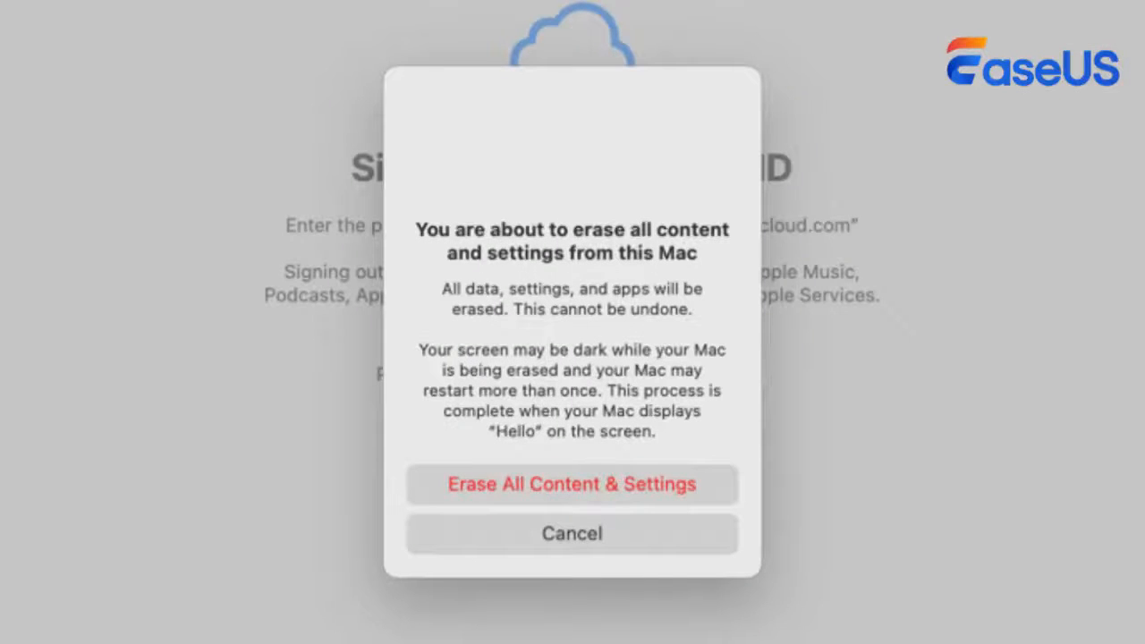
# Confirm the warning dialog to erase all content and settings.
pyautogui.click(571, 484)
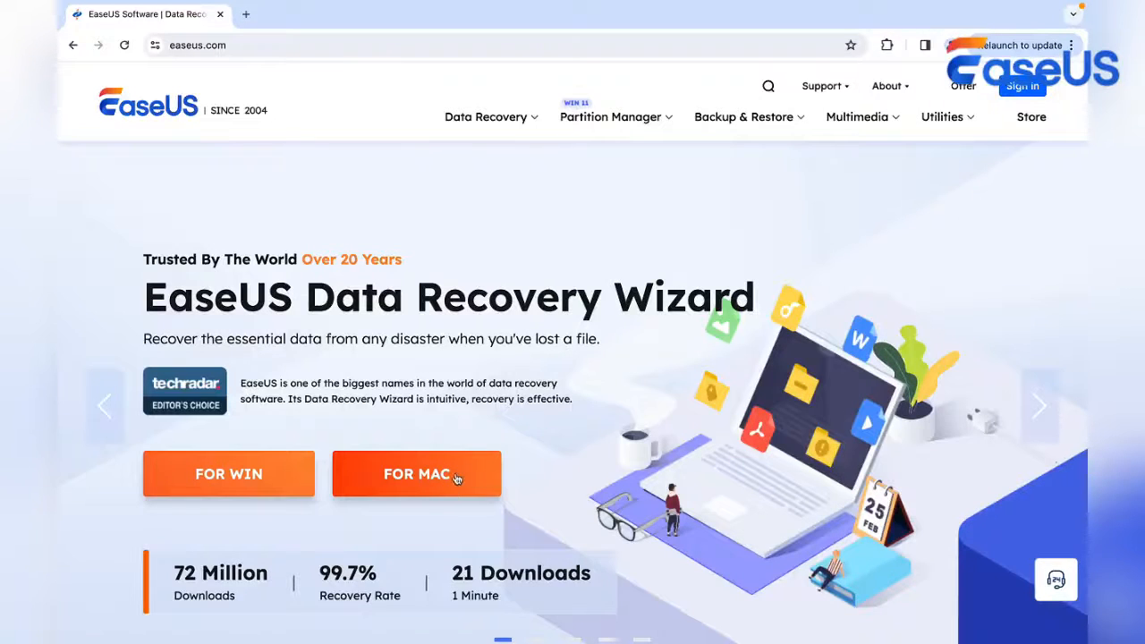
# Choose the FOR MAC version of EaseUS Data Recovery Wizard on easeus.com.
pyautogui.click(417, 474)
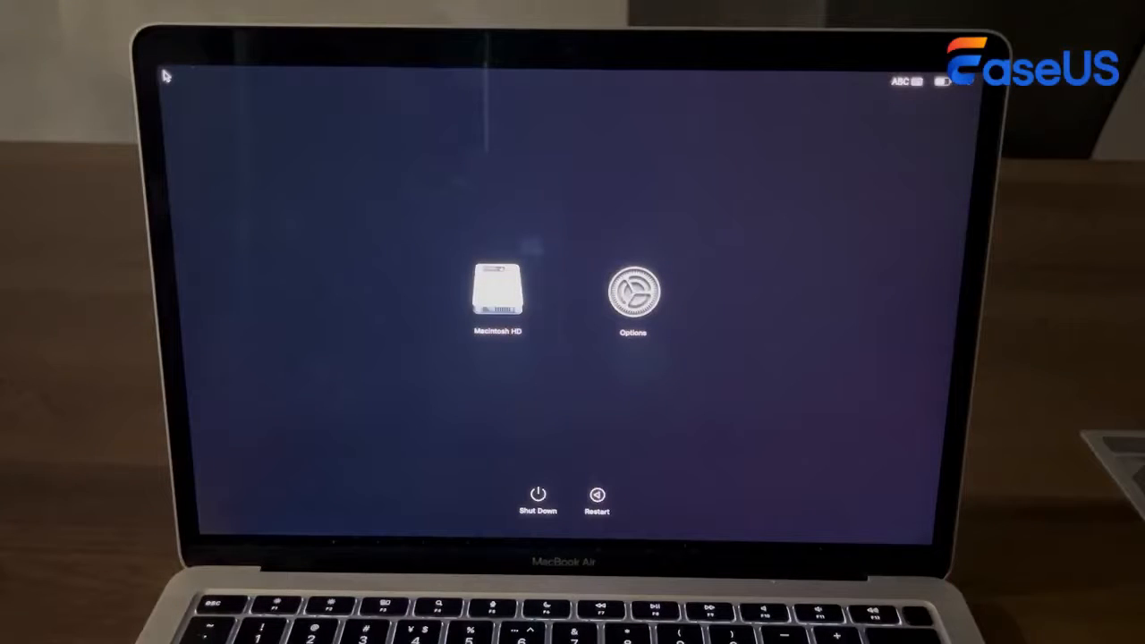
pyautogui.moveTo(660, 302)
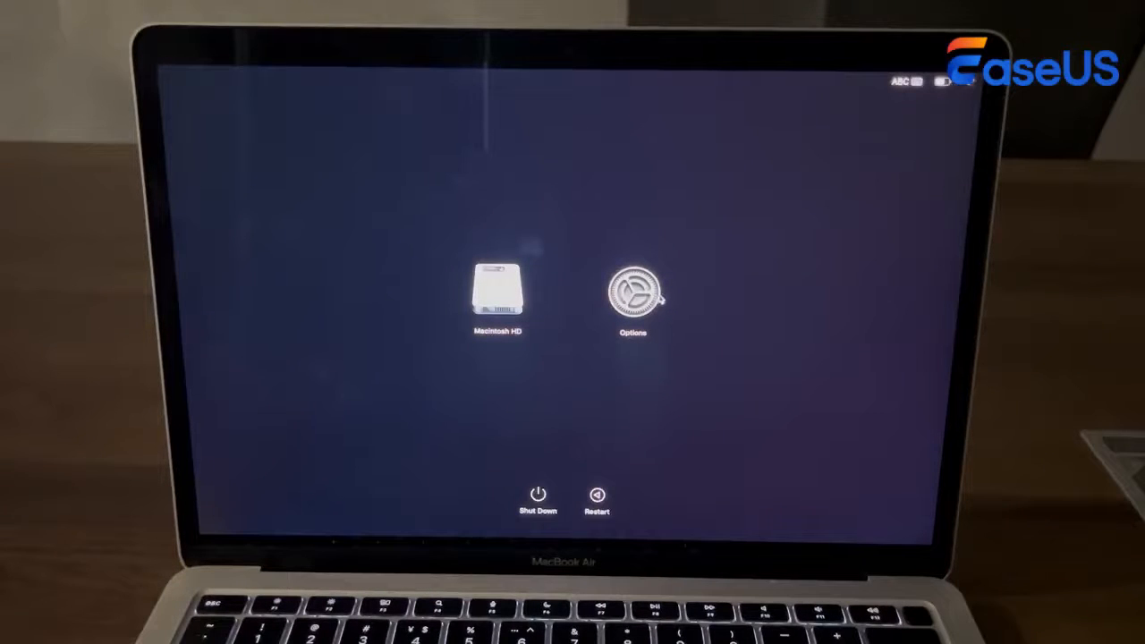
# Select Options on the startup screen to boot into macOS Recovery.
pyautogui.click(632, 295)
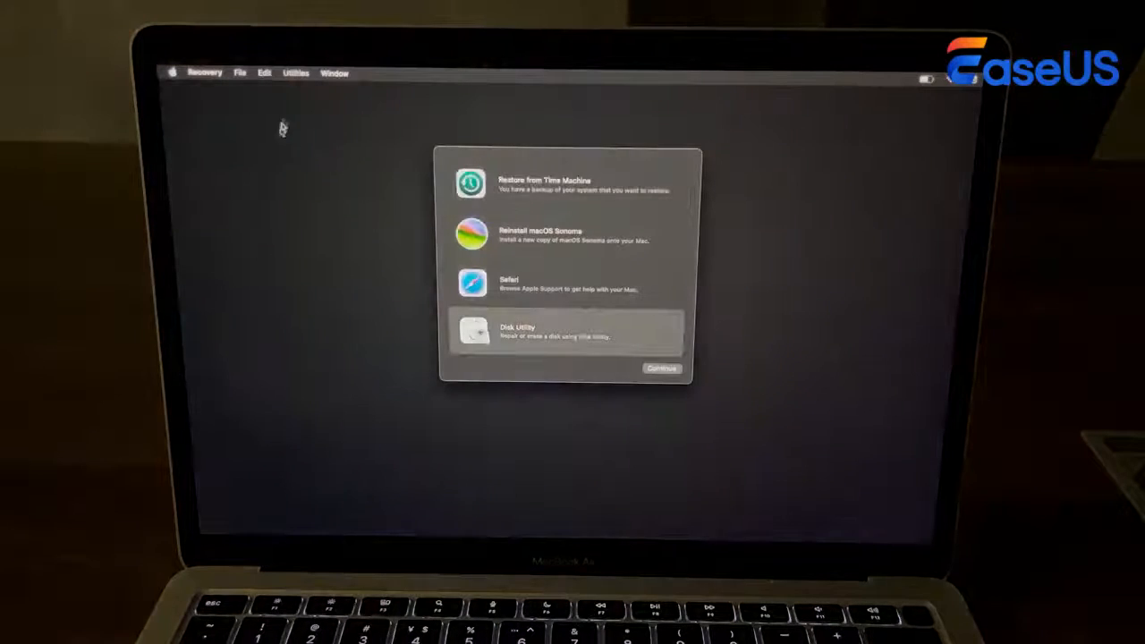
# Launch Terminal from the Recovery Utilities menu to run resetpassword.
pyautogui.click(296, 73)
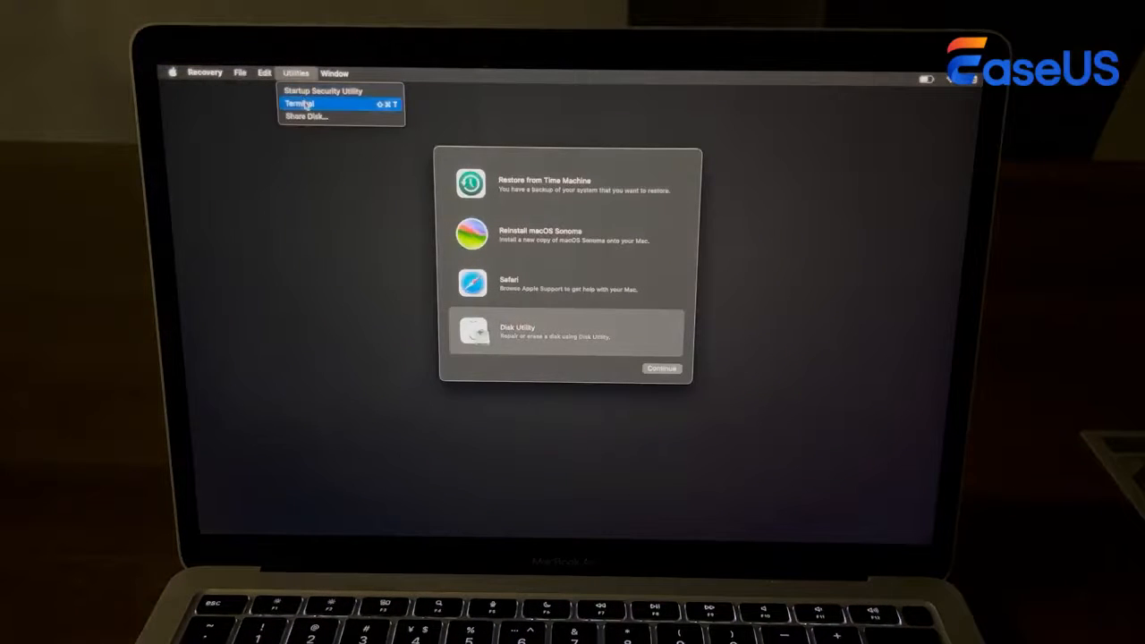
pyautogui.click(299, 103)
pyautogui.write('resetpassword')
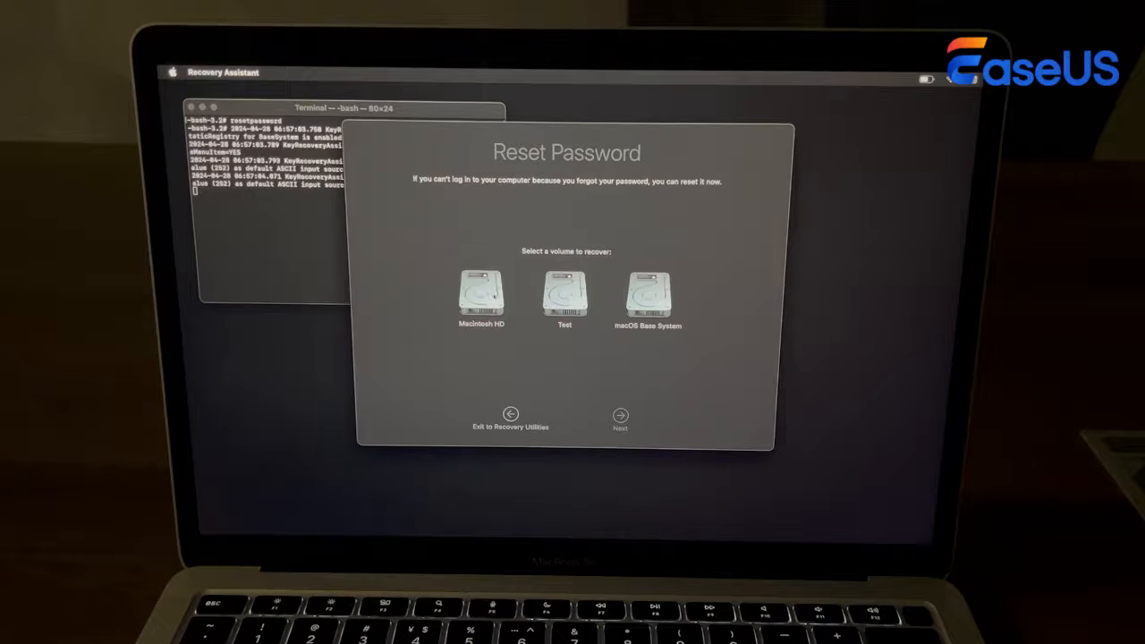
# Pick Macintosh HD and the admin user, then choose 'Forgot all passwords?'.
pyautogui.click(481, 296)
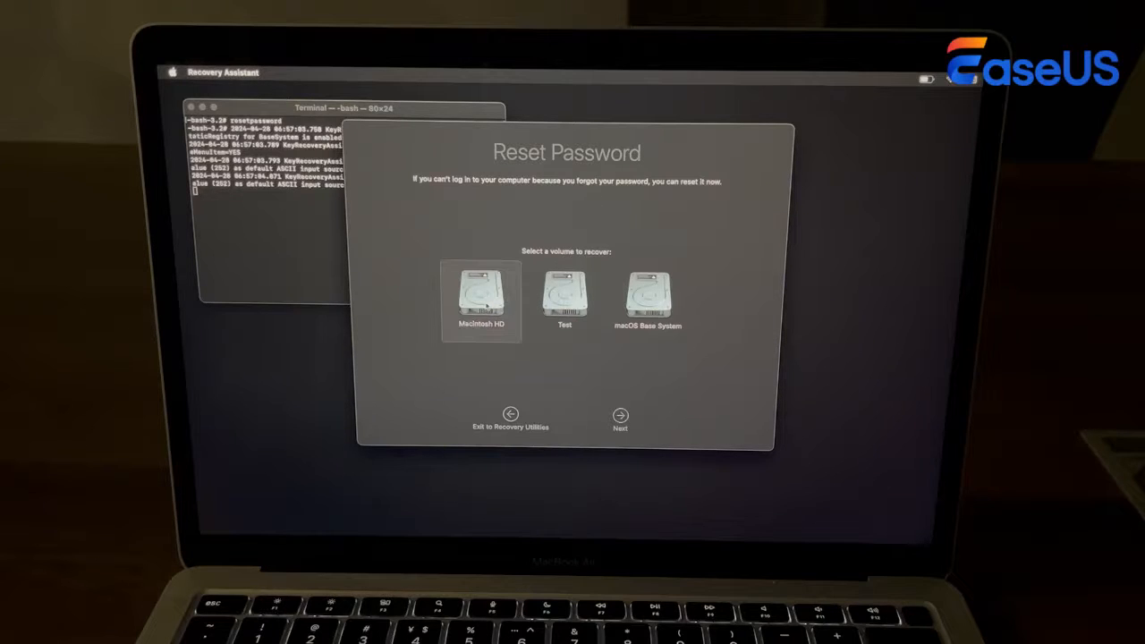
pyautogui.click(621, 415)
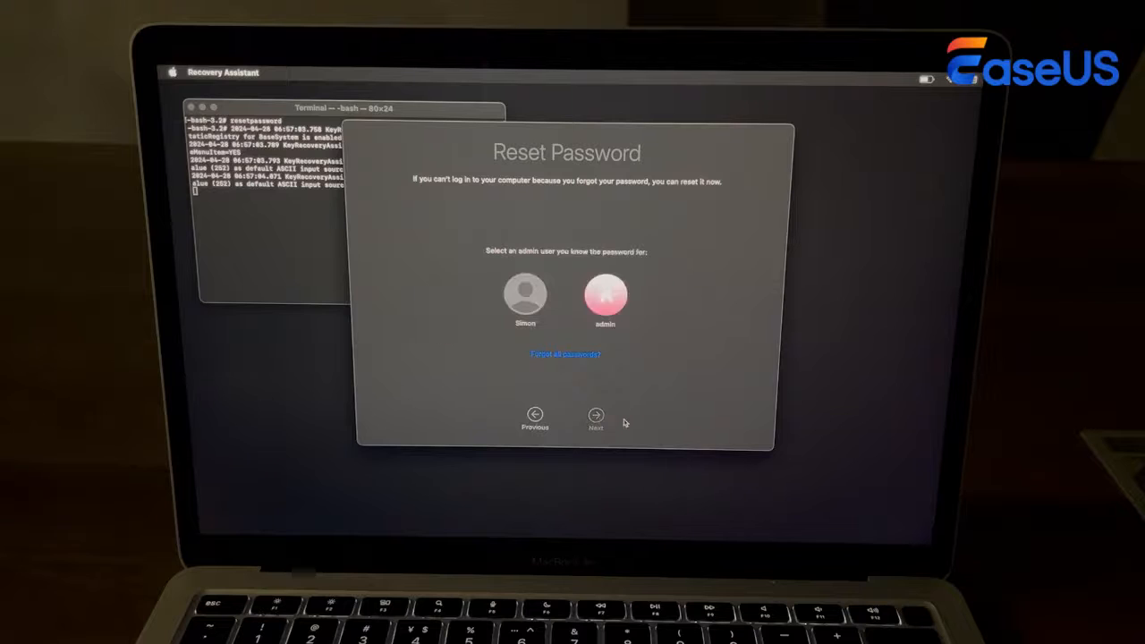
pyautogui.click(604, 295)
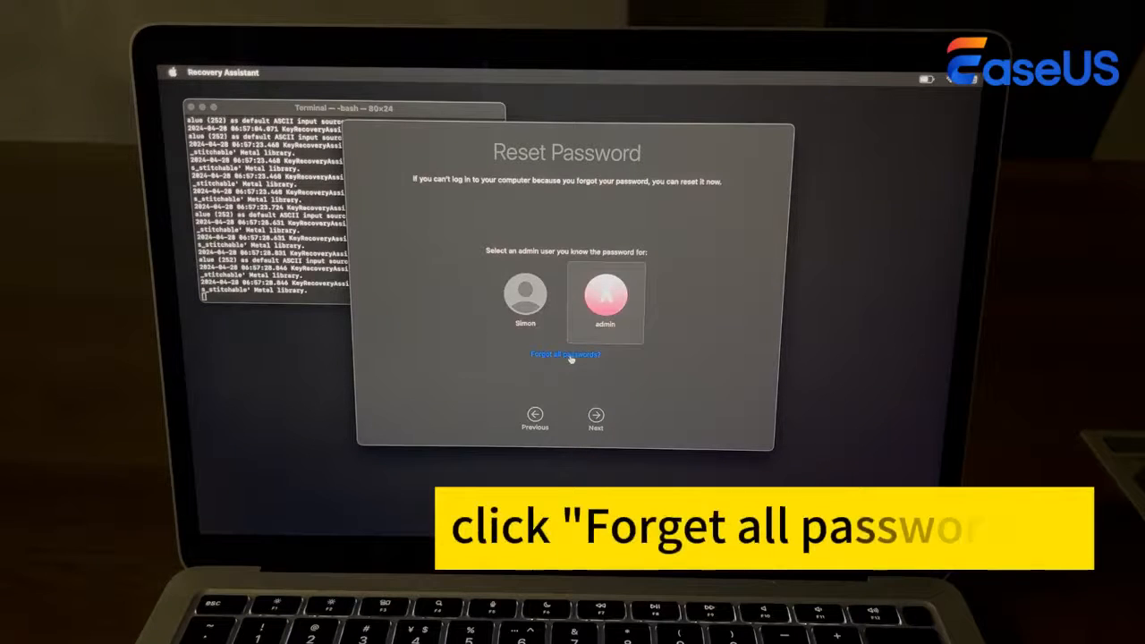
pyautogui.click(565, 353)
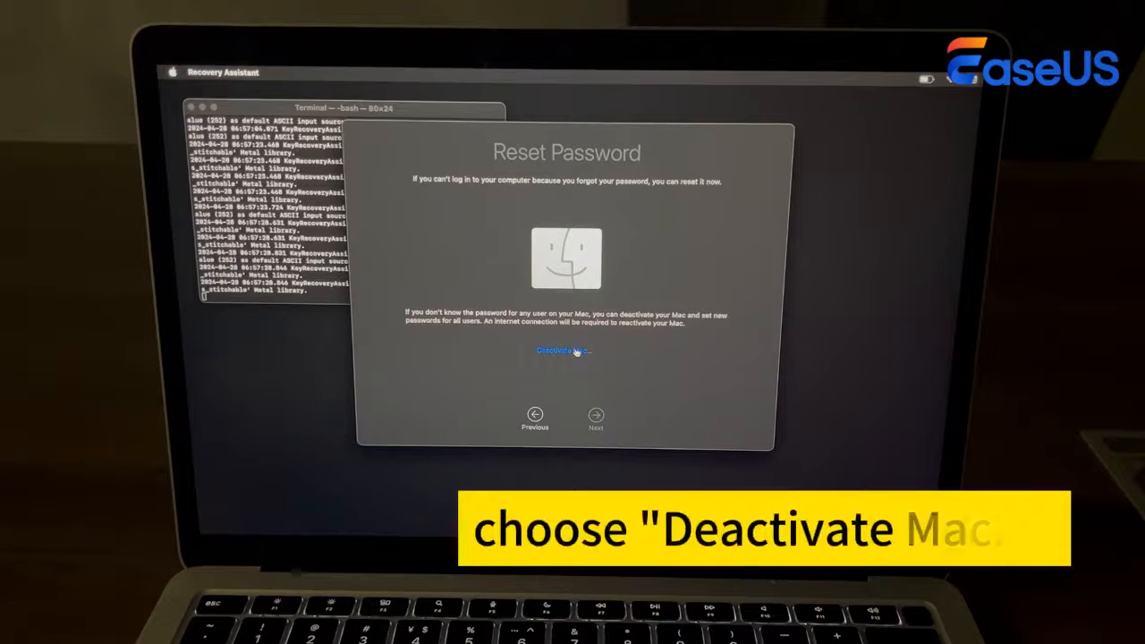
# Deactivate the Mac and enter a new password for the admin account.
pyautogui.click(564, 350)
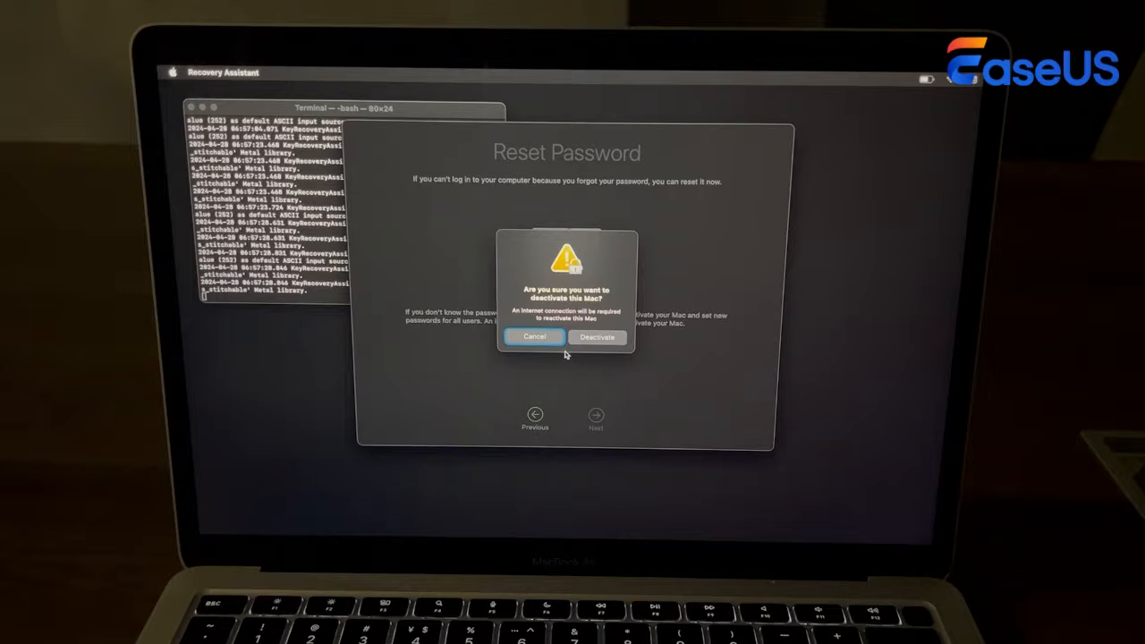
pyautogui.moveTo(604, 317)
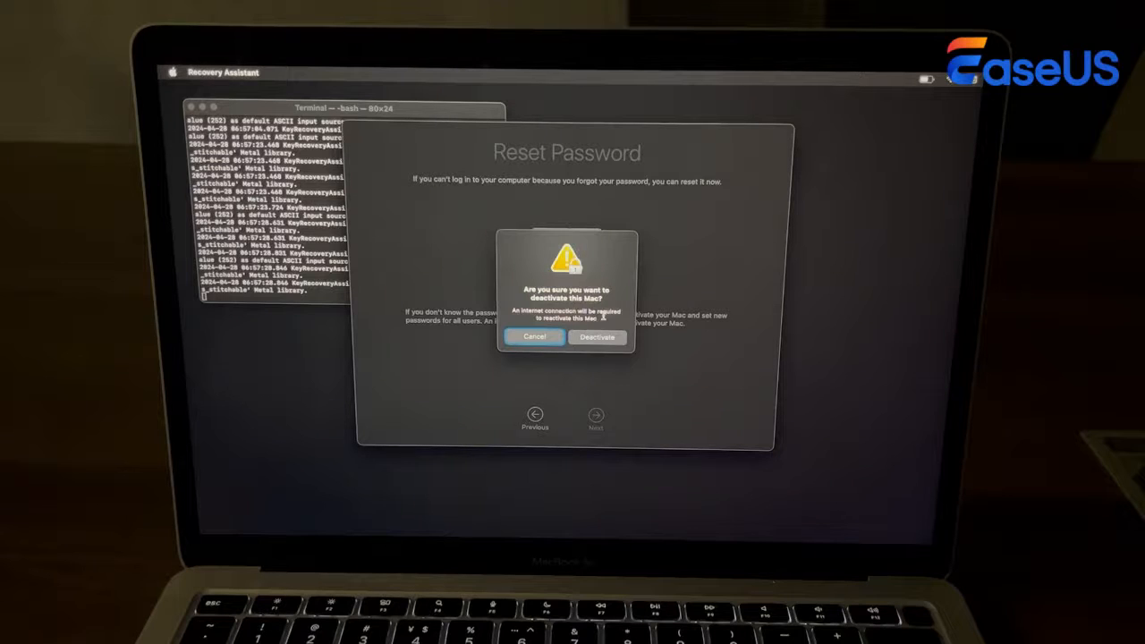
pyautogui.click(597, 338)
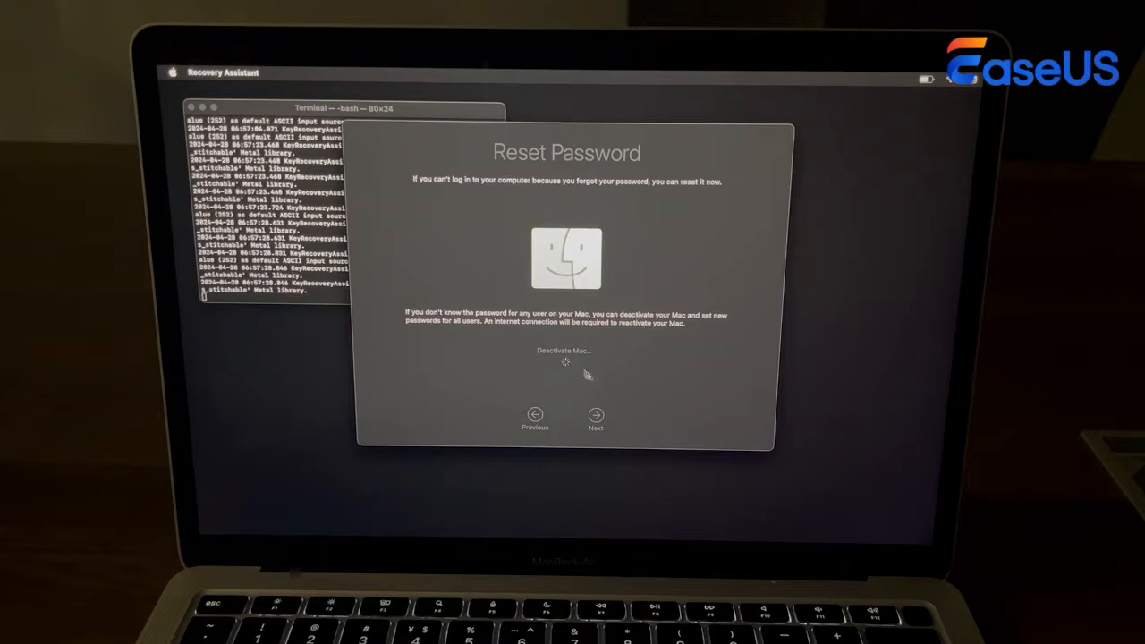
pyautogui.click(564, 350)
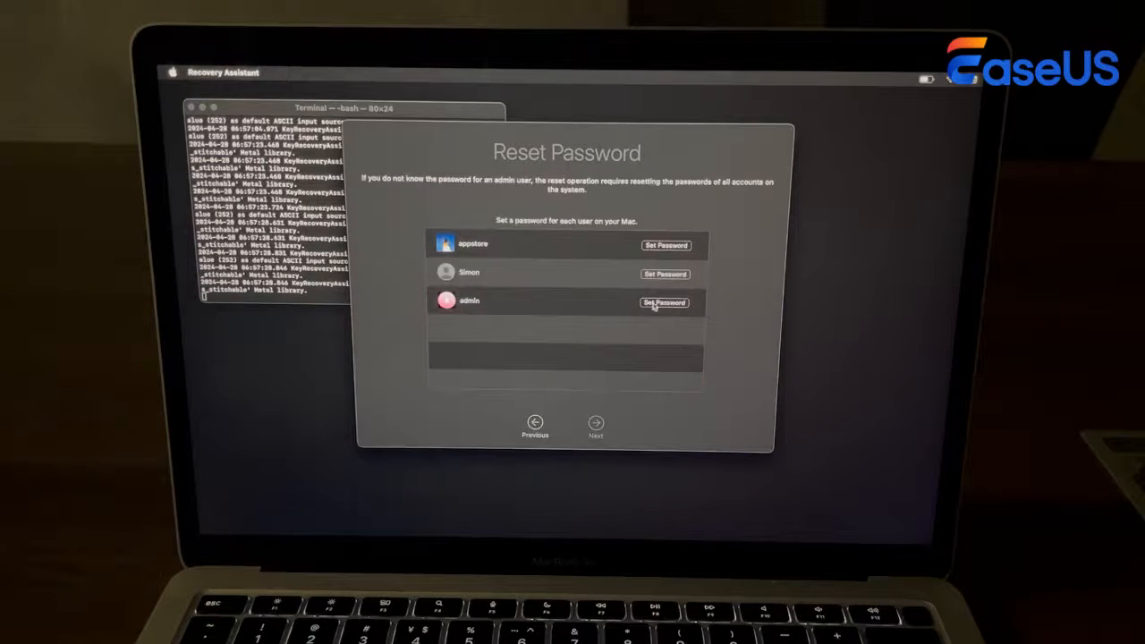
pyautogui.click(664, 303)
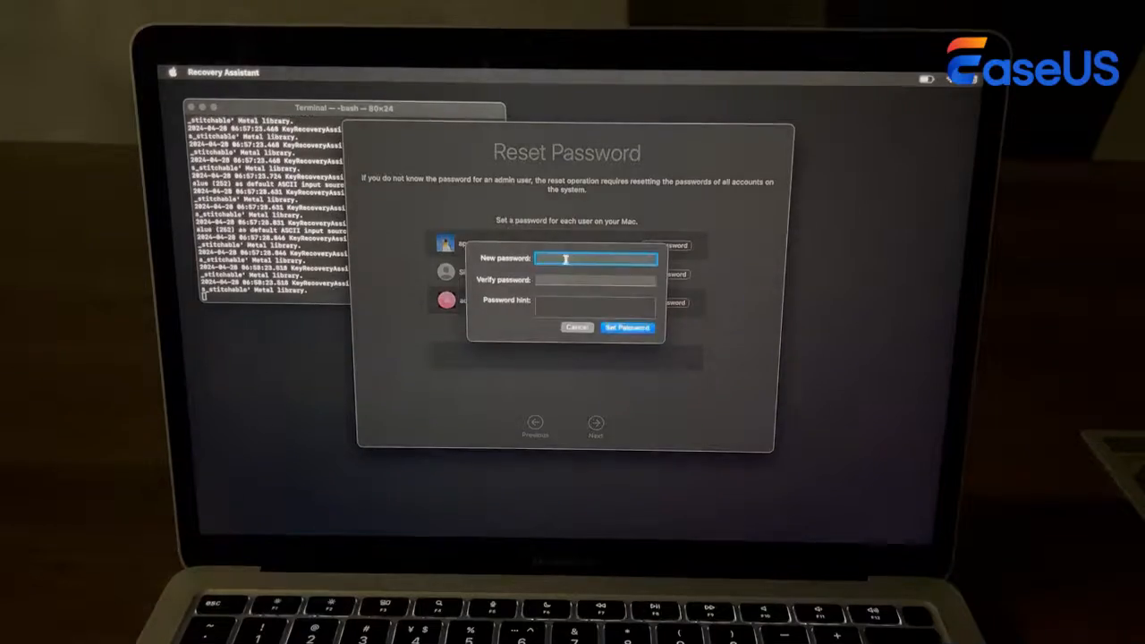
pyautogui.click(627, 327)
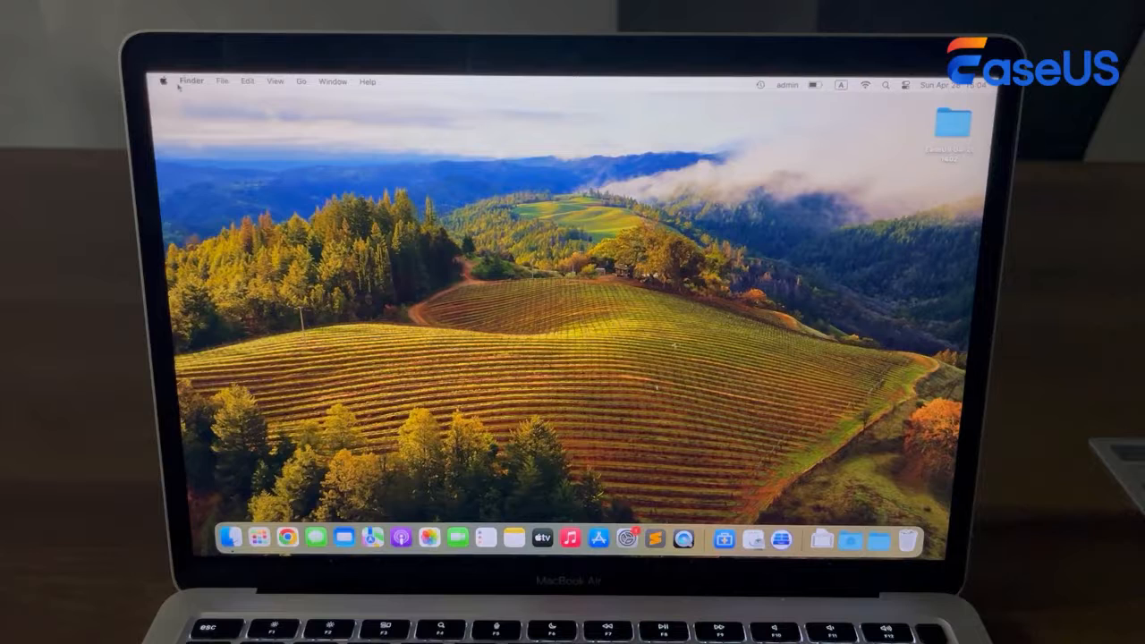
# Search Settings for 'erase', then launch Disk Utility from the Recovery utilities.
pyautogui.click(164, 82)
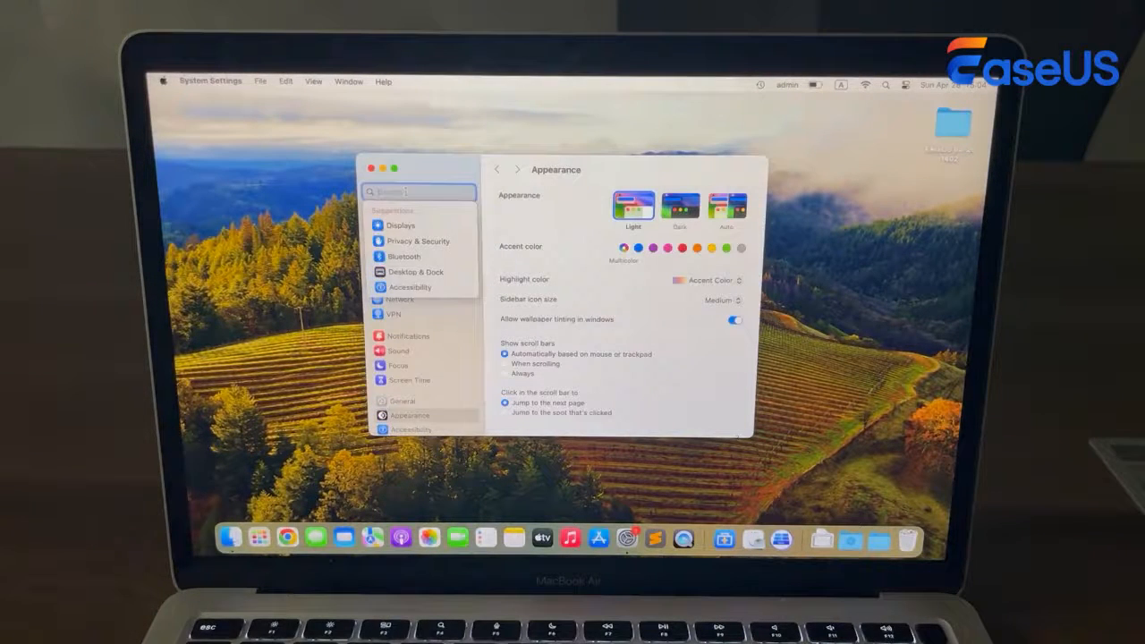
pyautogui.write('erase')
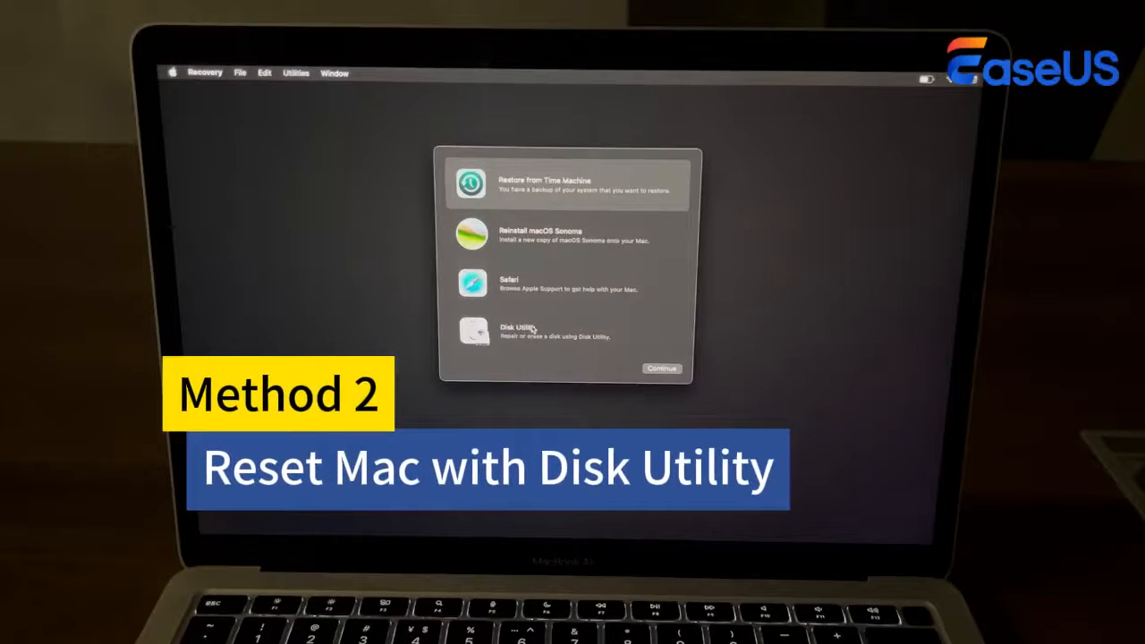
pyautogui.click(564, 331)
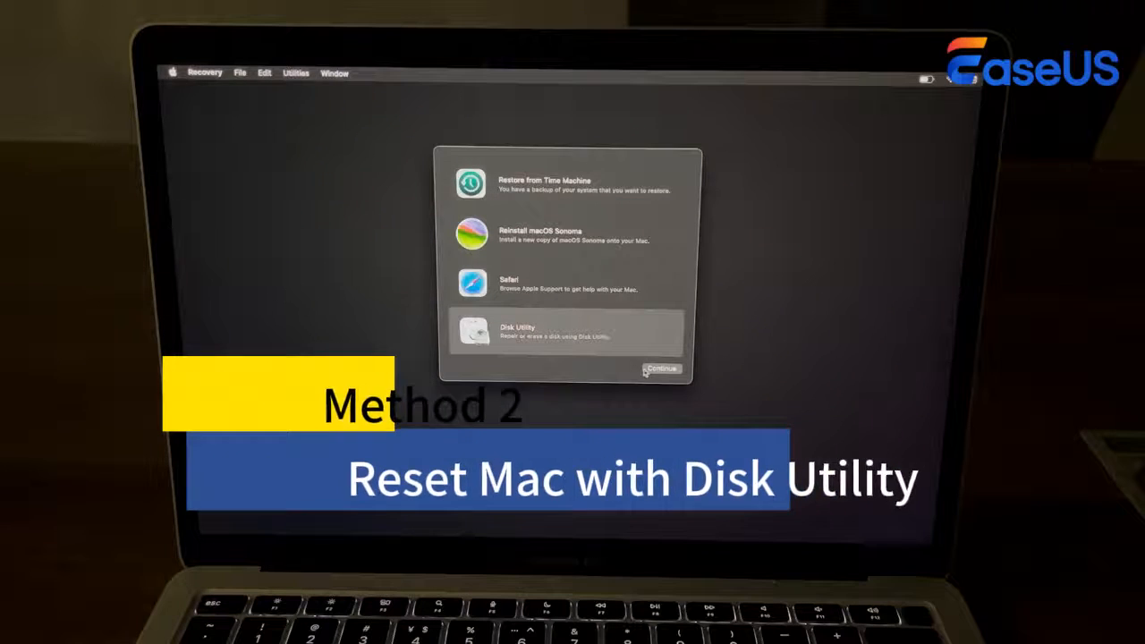
pyautogui.click(661, 368)
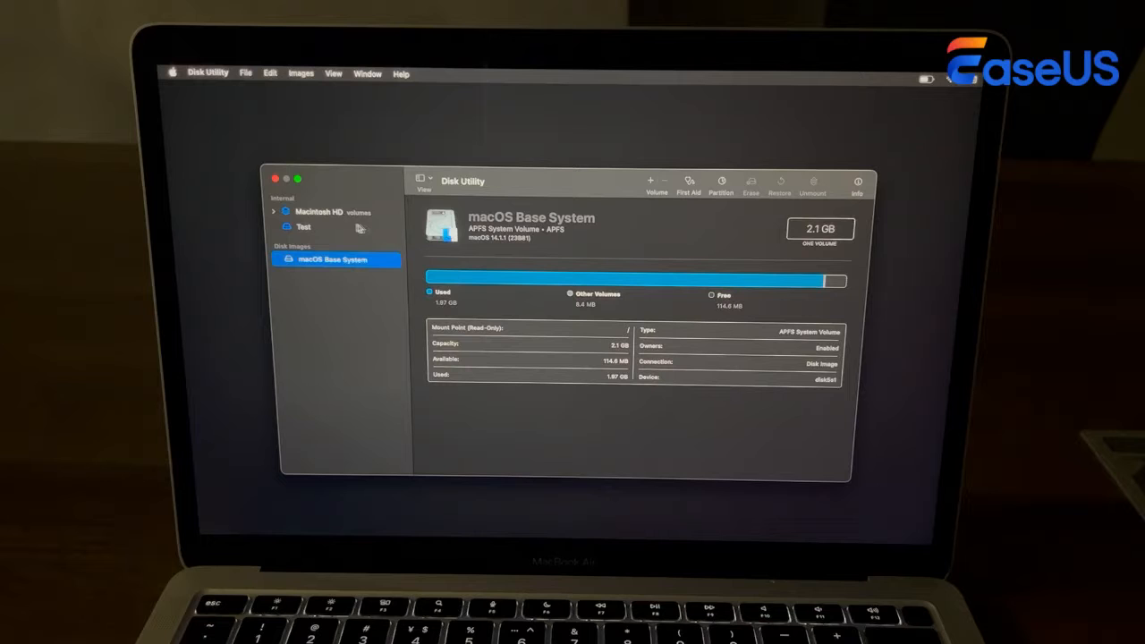
# Select the Macintosh HD volume group and bring up its Erase prompt.
pyautogui.click(316, 211)
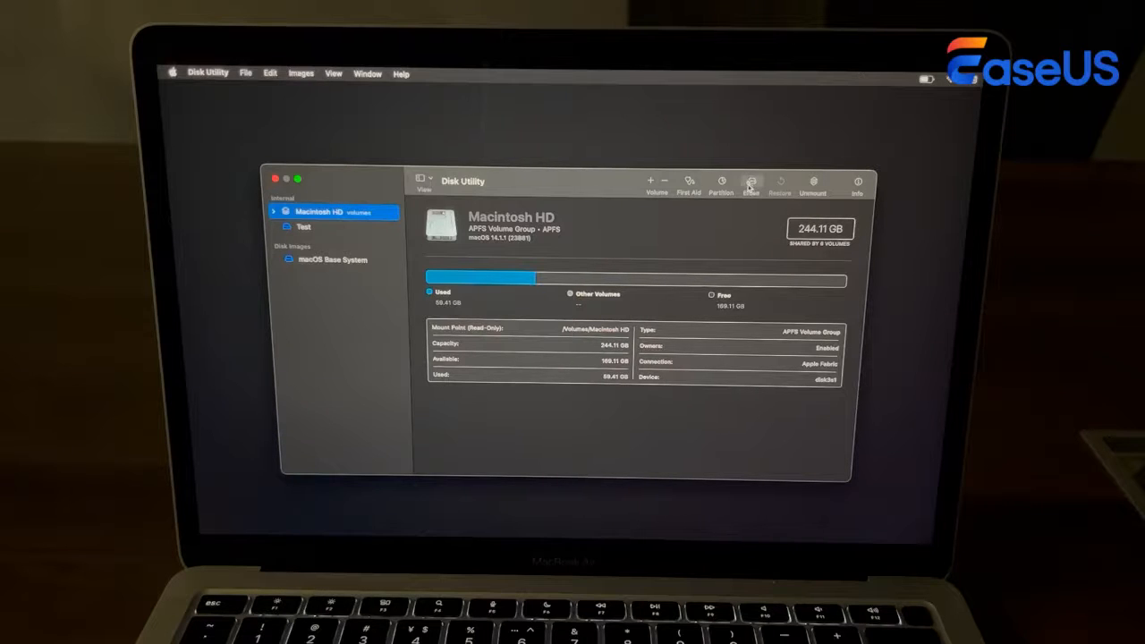
pyautogui.click(751, 184)
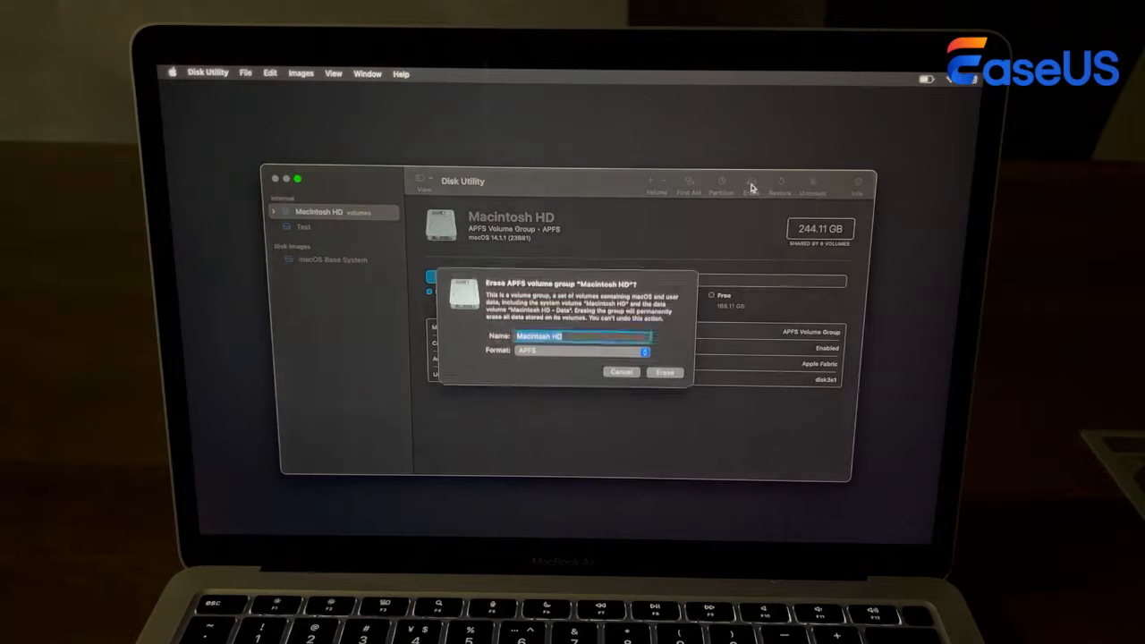